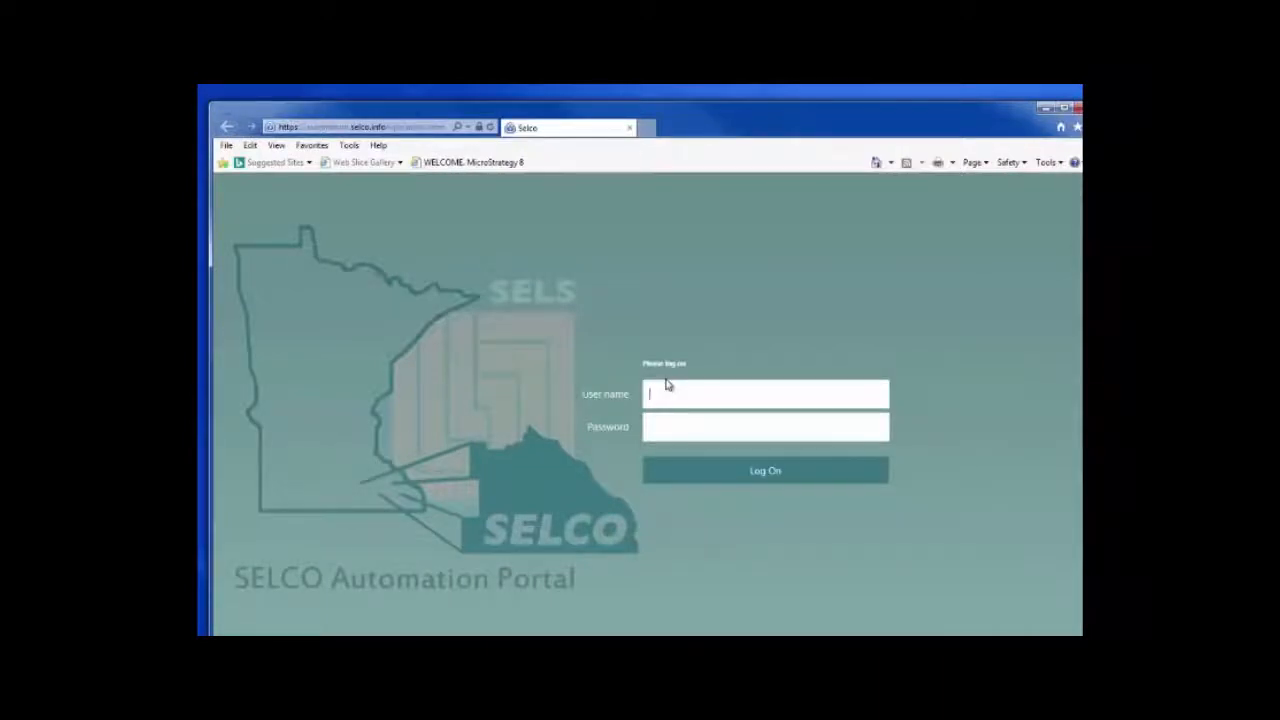
type("oohara")
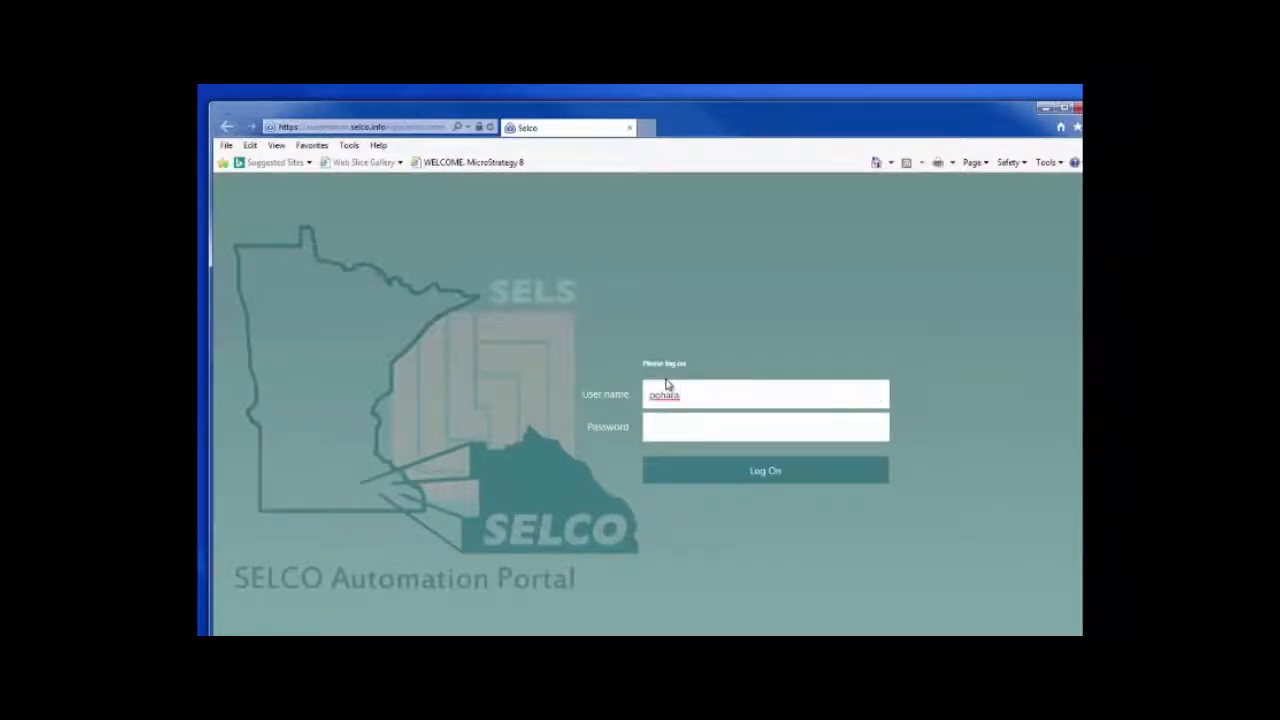
left_click(765, 470)
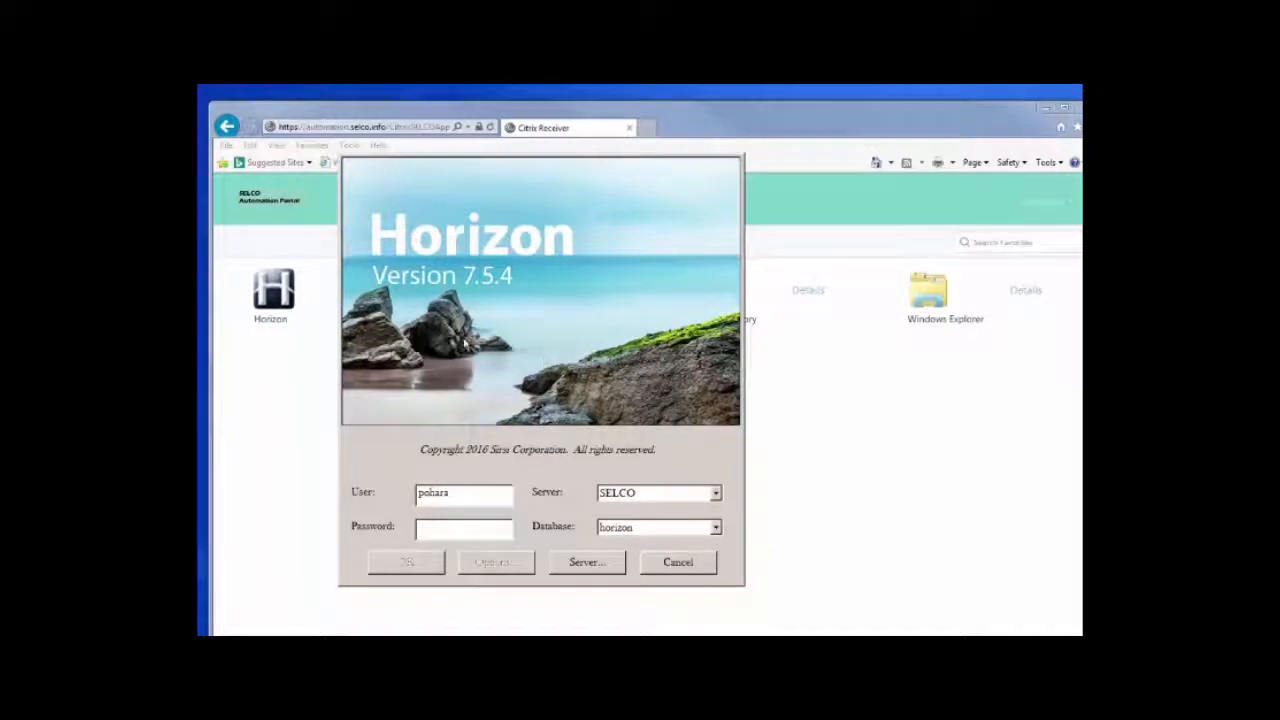
mouse_move(330, 390)
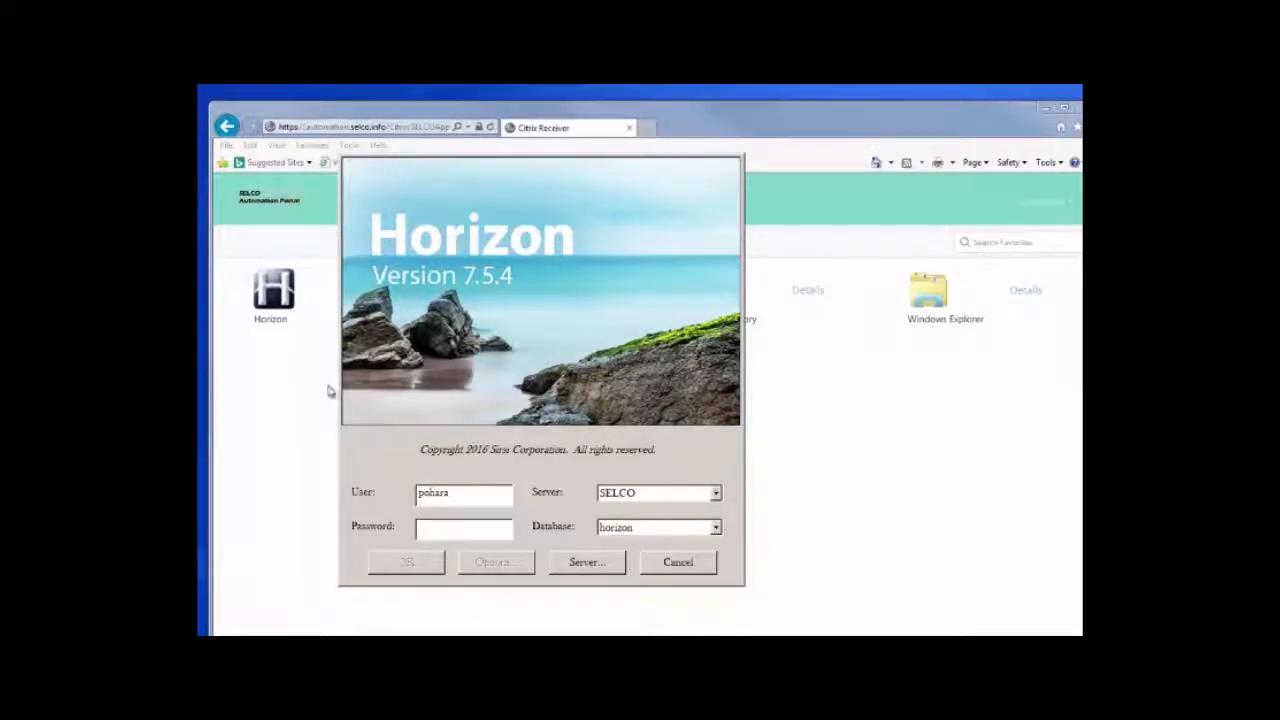